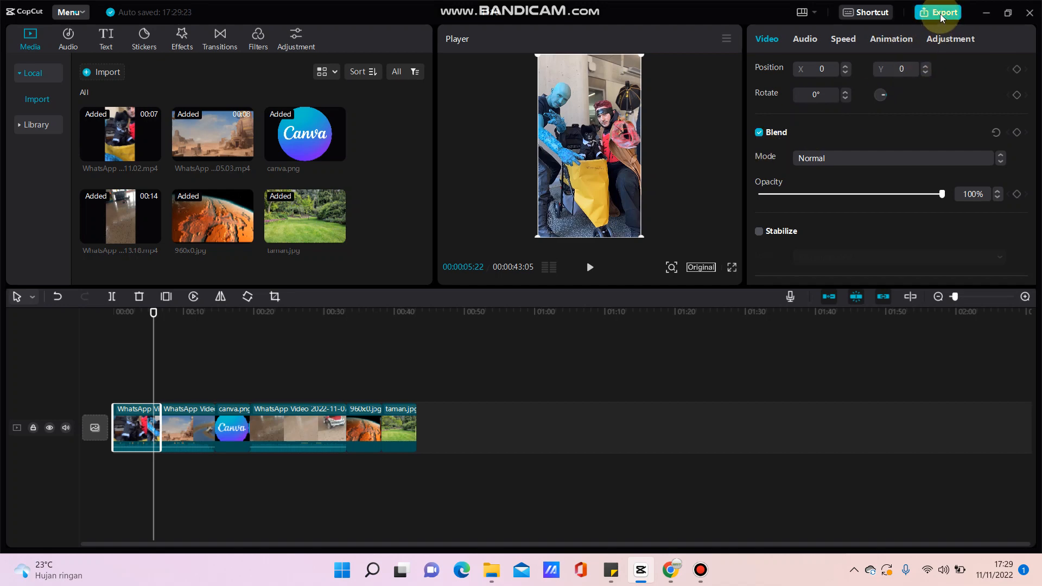
Bring up the Export settings for the edited project.
left_click(944, 12)
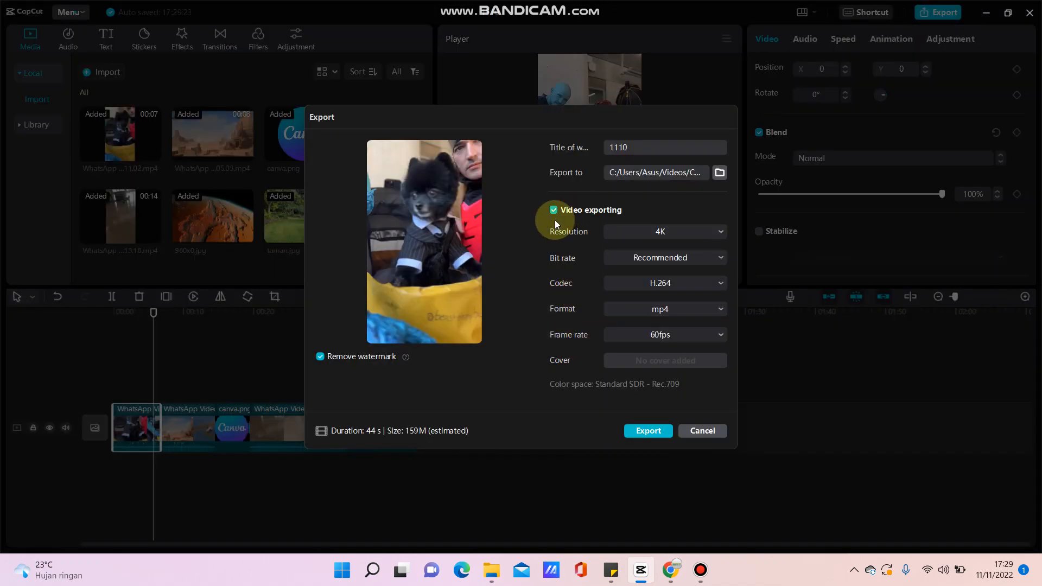
mouse_move(529, 351)
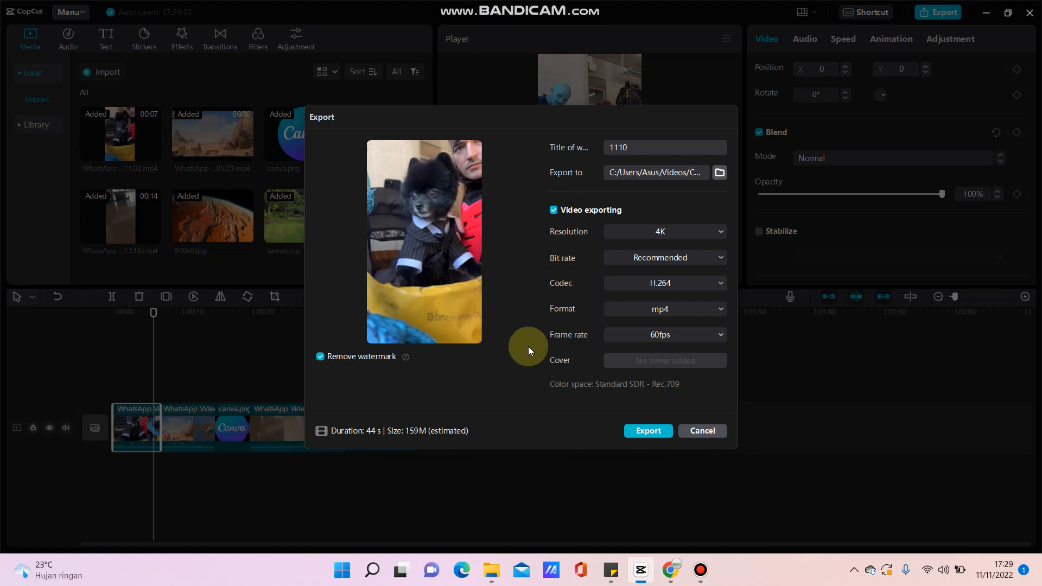
mouse_move(551, 371)
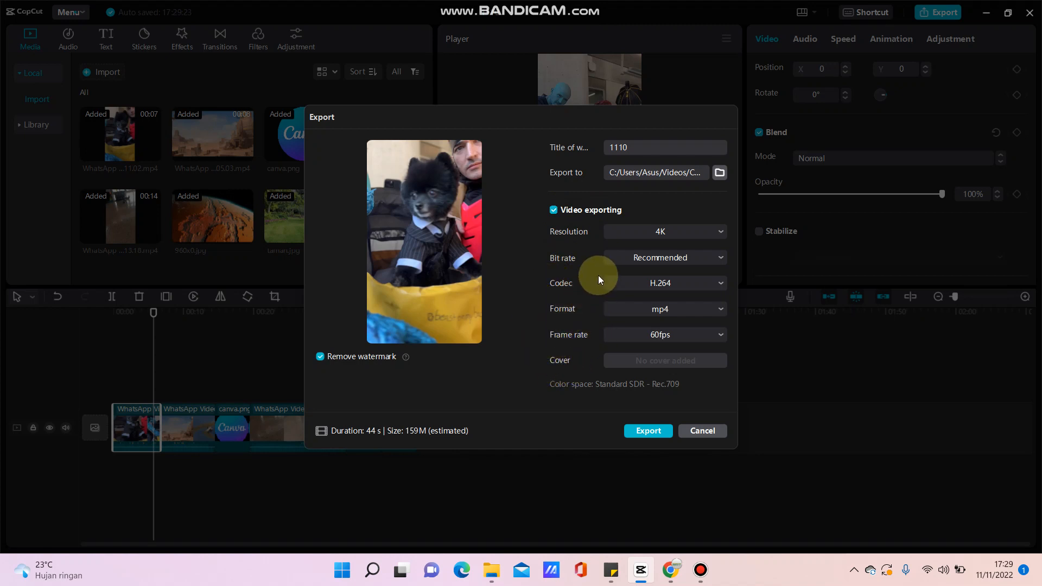
mouse_move(678, 238)
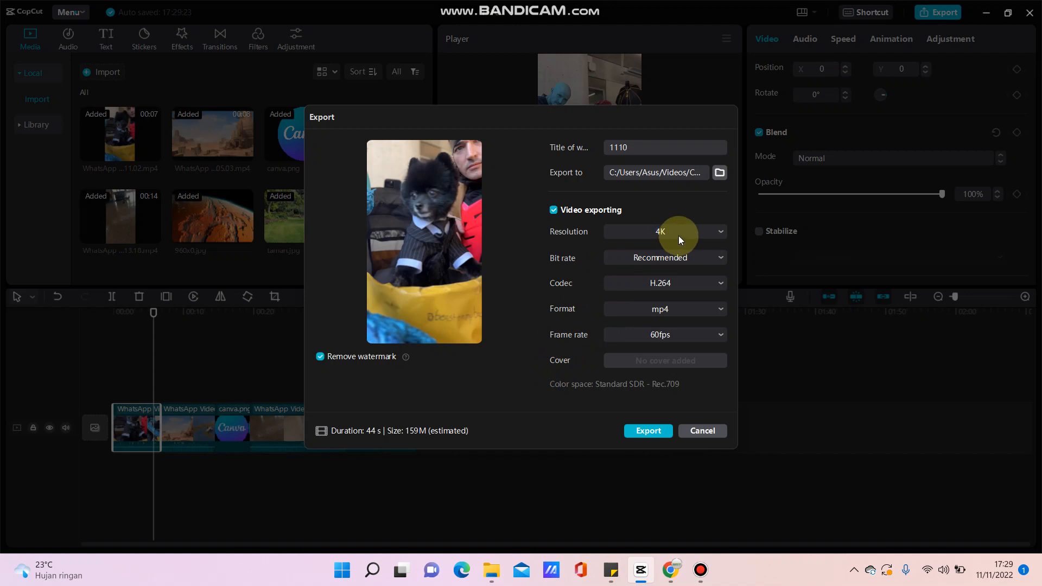
Lower the export resolution from 4K to 1080P, shrinking the estimate to 57M.
left_click(662, 232)
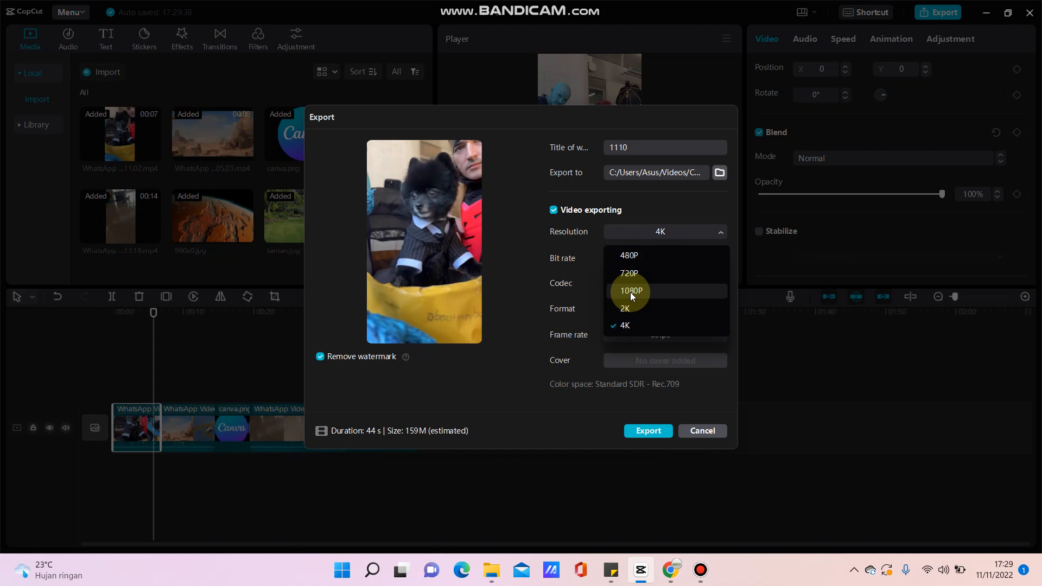
left_click(630, 291)
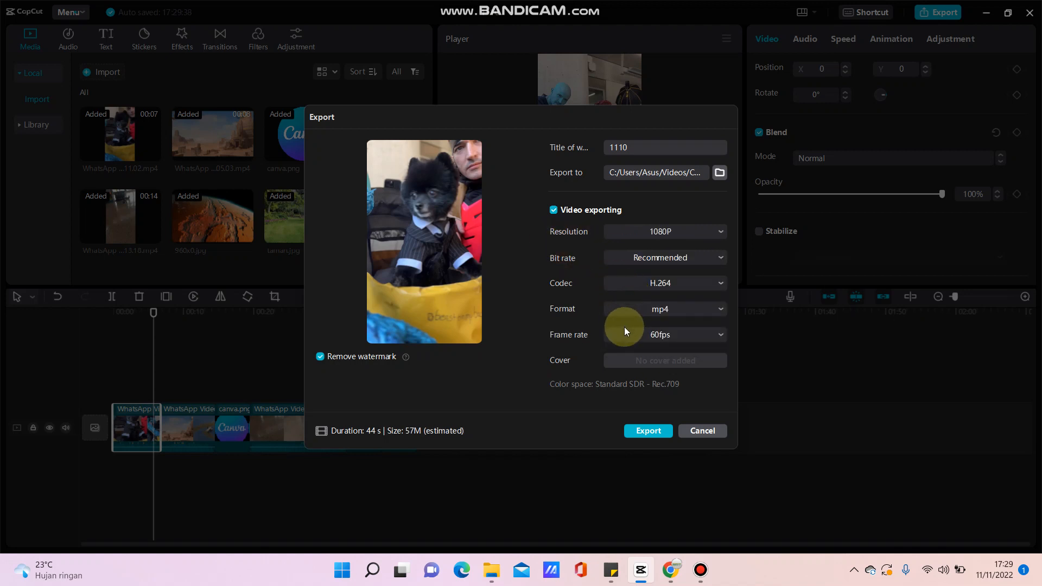
left_click(663, 335)
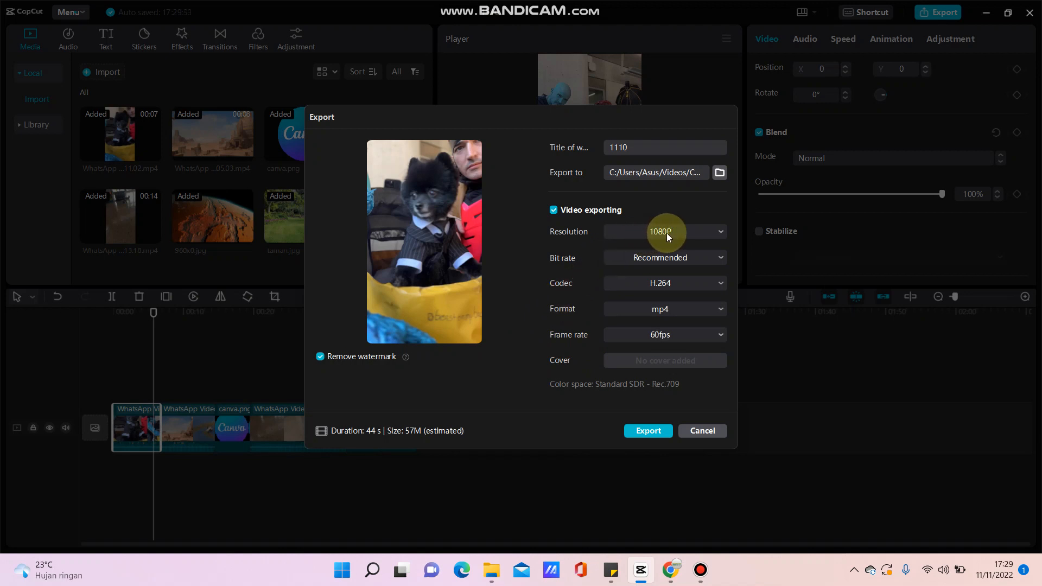
Return the resolution to 4K (159M estimate) and keep the frame rate at 60fps.
left_click(664, 231)
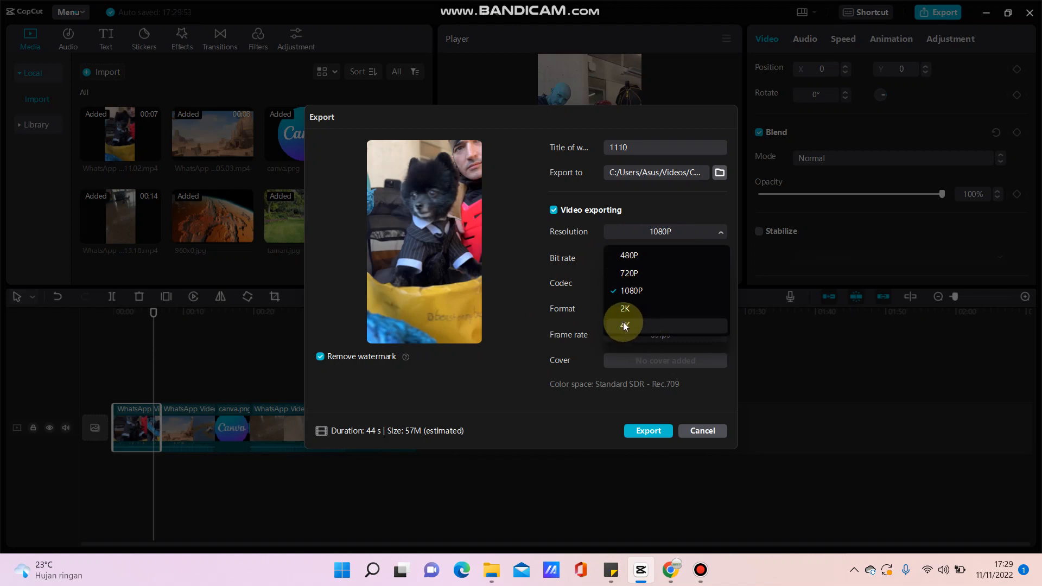
left_click(625, 325)
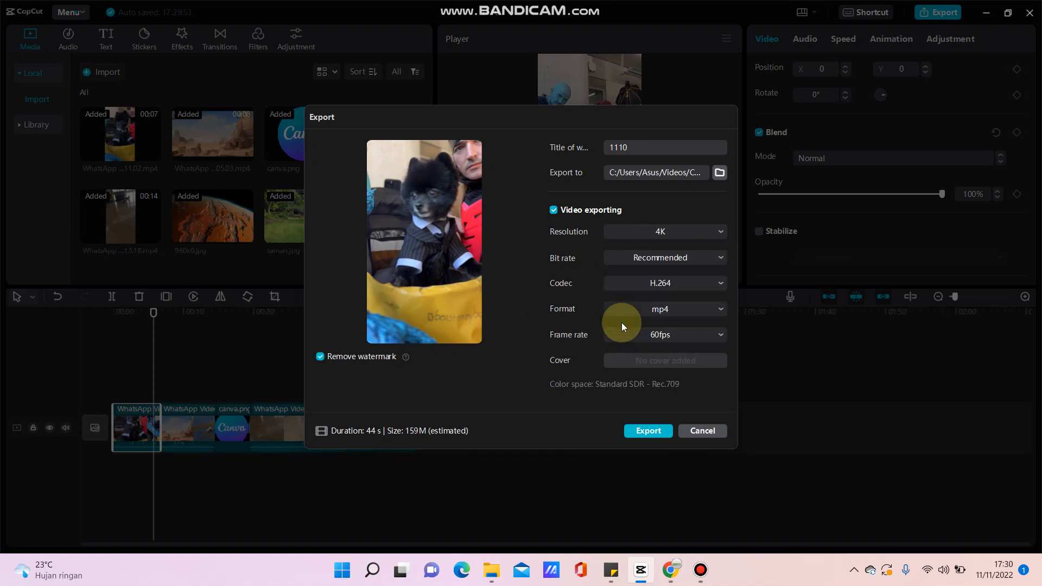
left_click(664, 334)
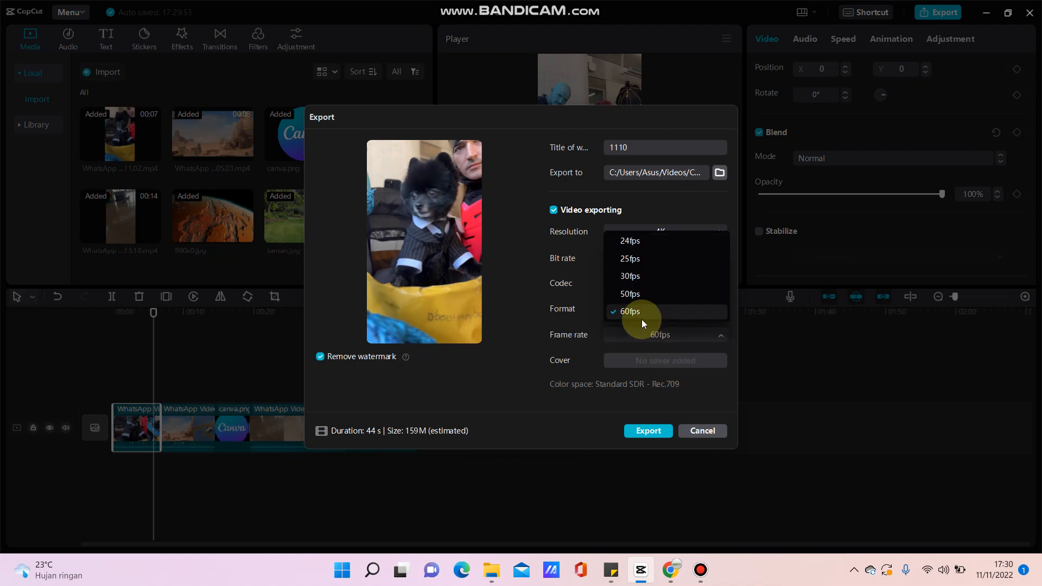
left_click(629, 312)
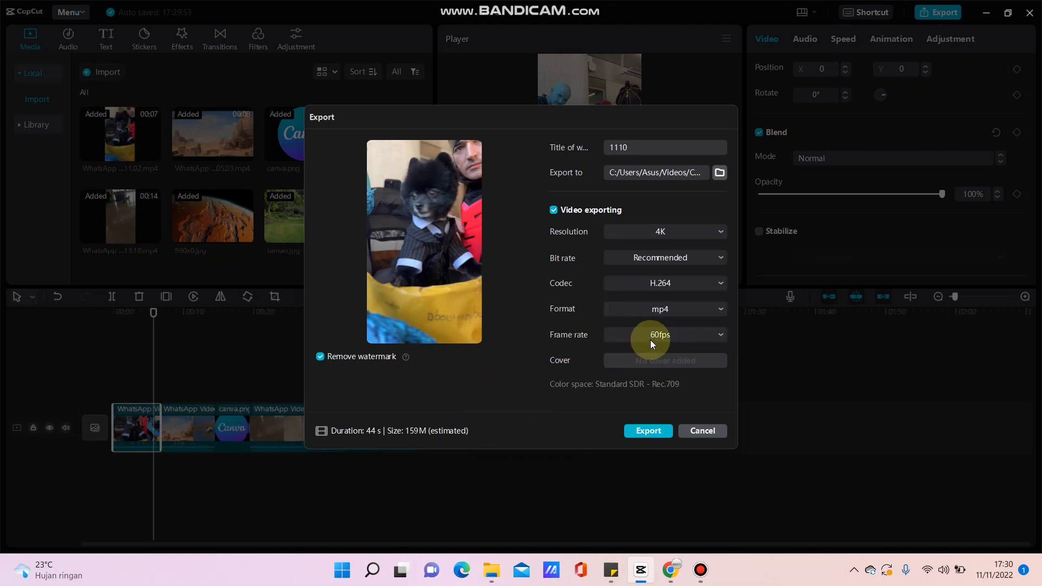
left_click(663, 231)
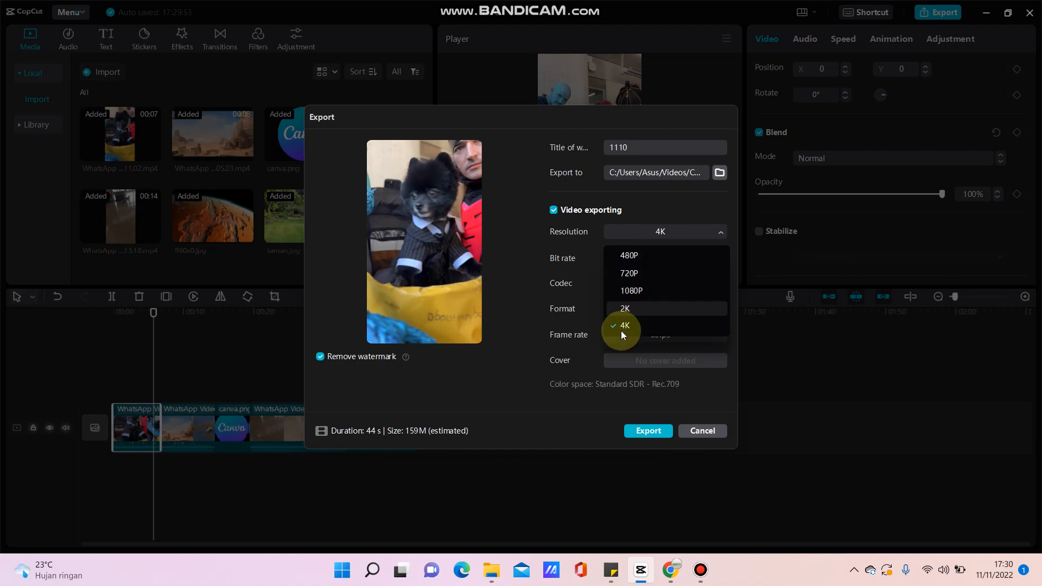
Settle the export on 1080P at 60fps as mp4, estimated 57M.
left_click(623, 326)
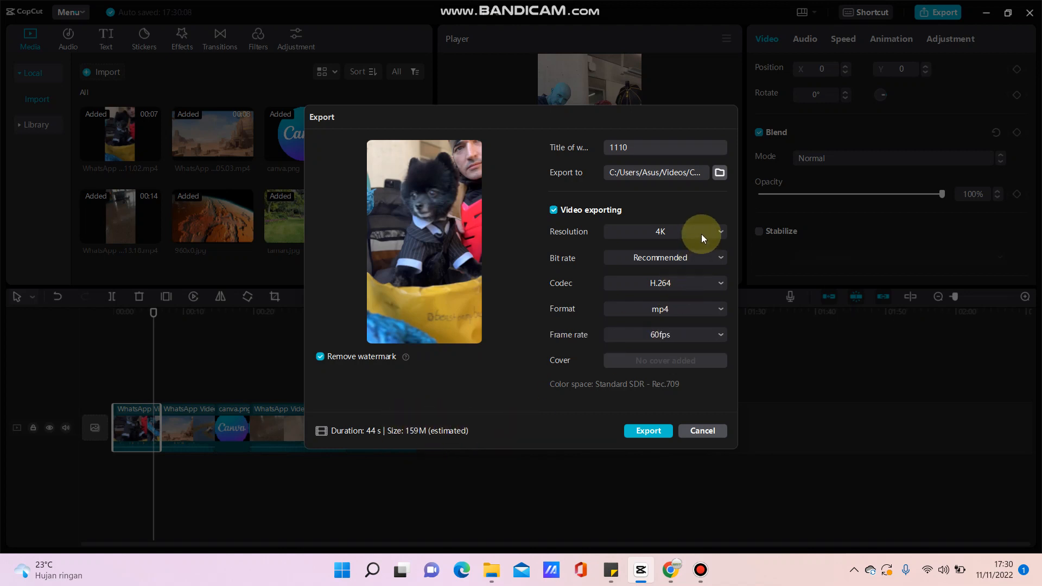
left_click(660, 232)
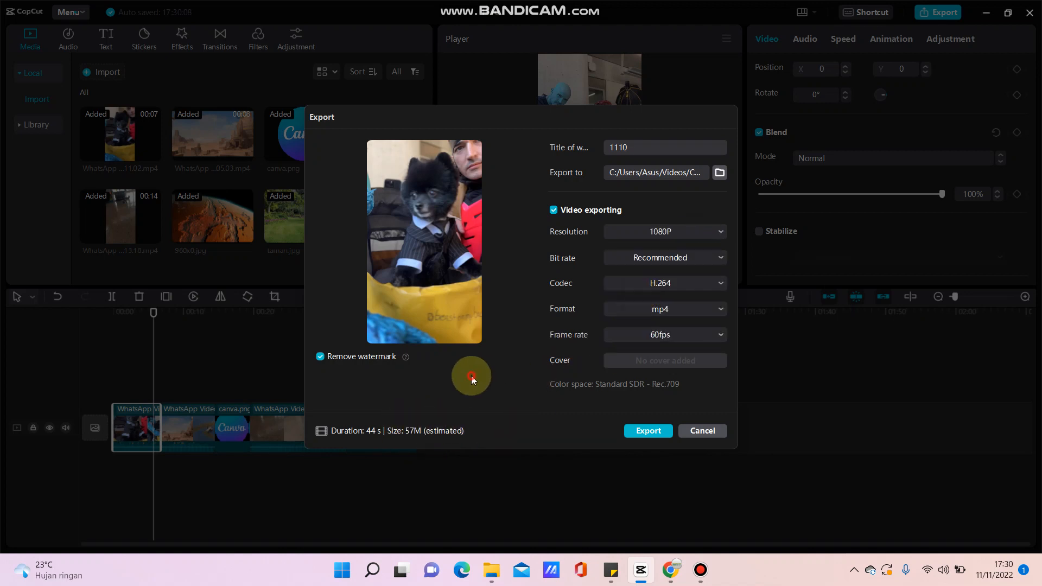